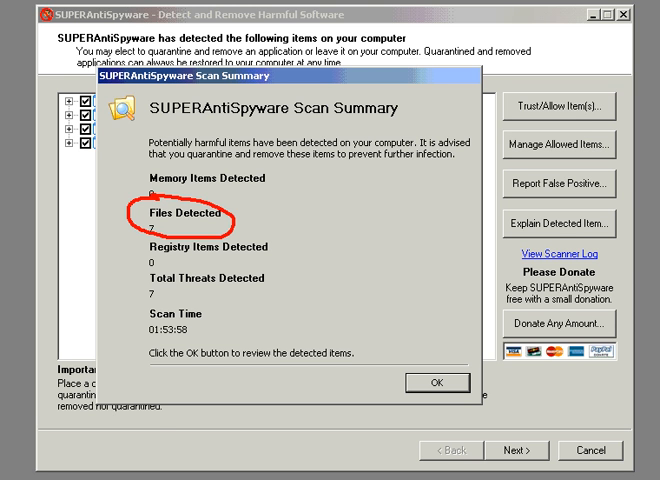
Dismiss the SUPERAntiSpyware scan summary and review the seven detected file threats.
left_click(436, 382)
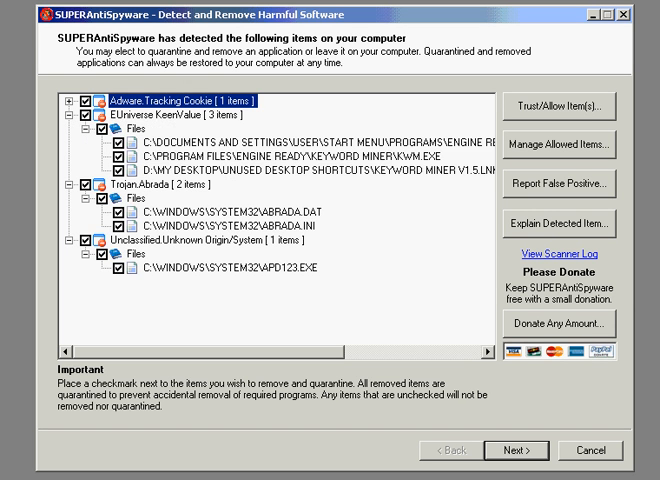
left_click(62, 100)
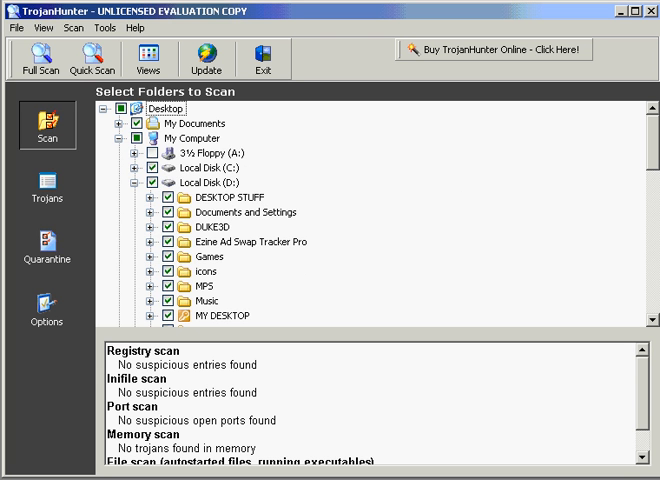
Attempt a TrojanHunter ruleset update and acknowledge that LiveUpdate is unavailable in the evaluation.
left_click(207, 58)
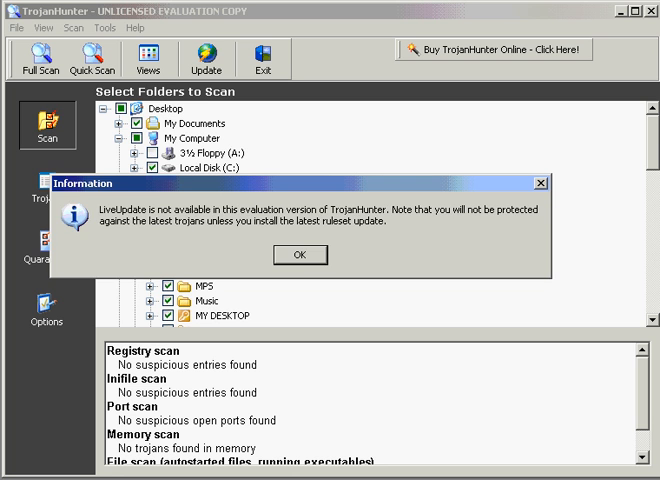
left_click(300, 255)
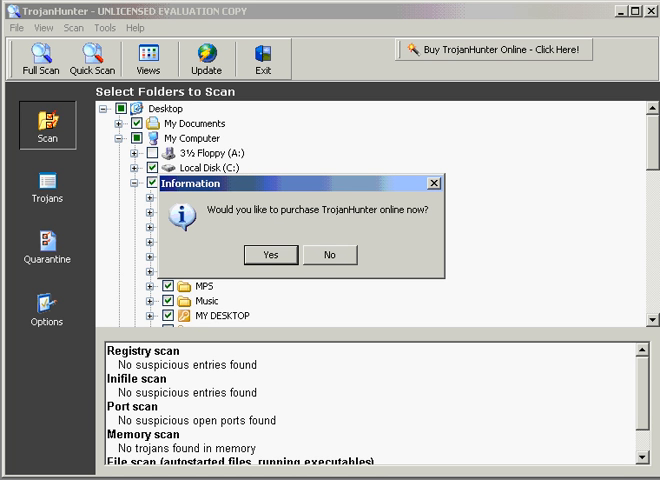